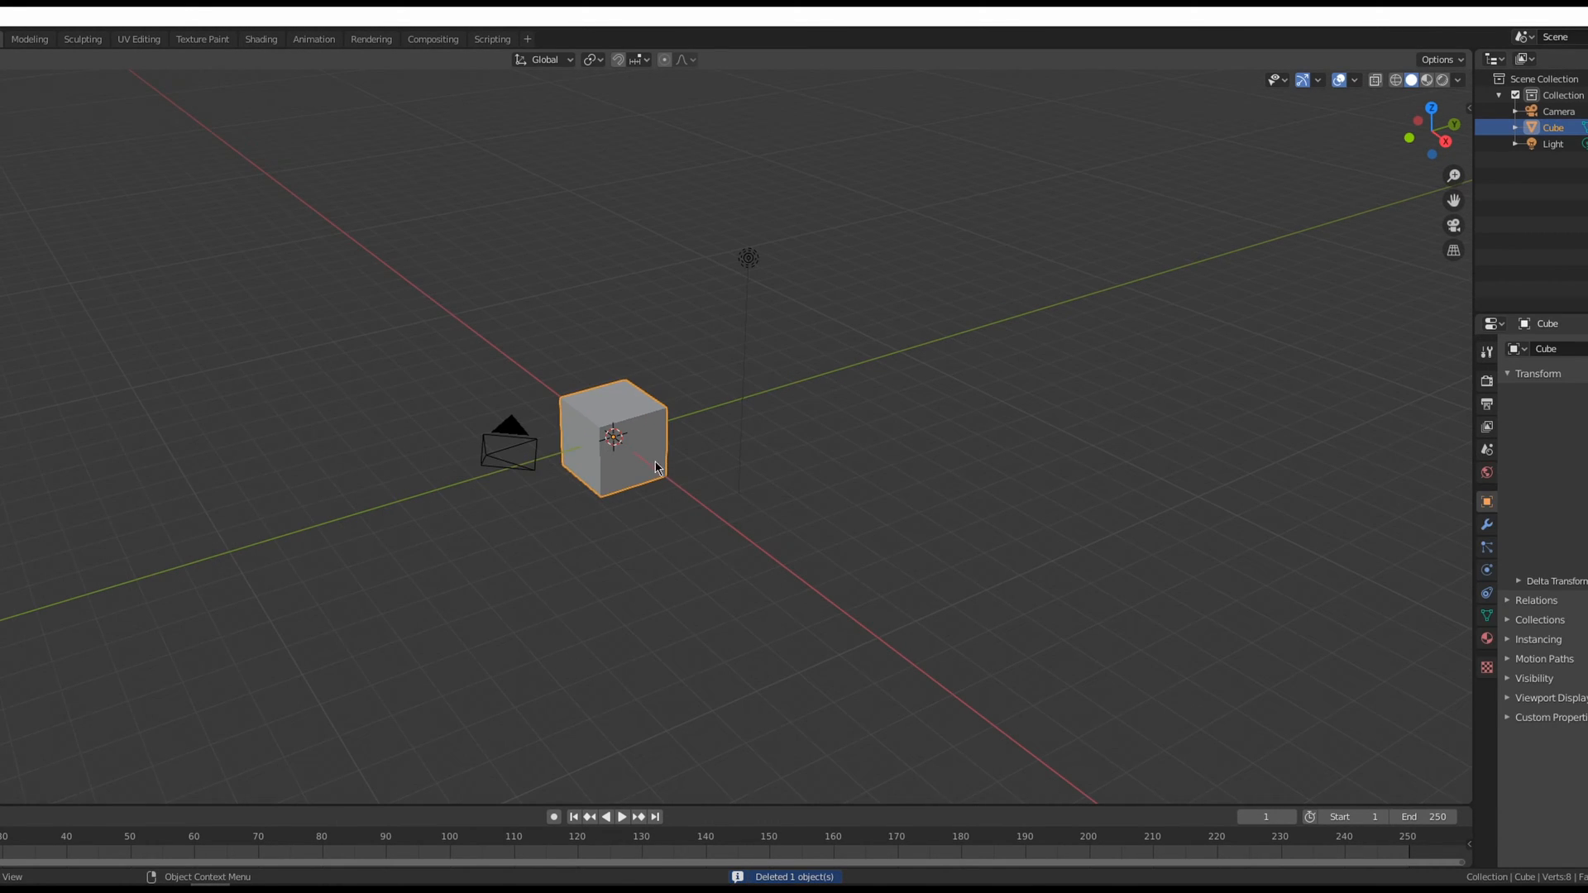
Step: Add a Solidify modifier to the Cube and drag its thickness down to 0.01 m
key(Tab)
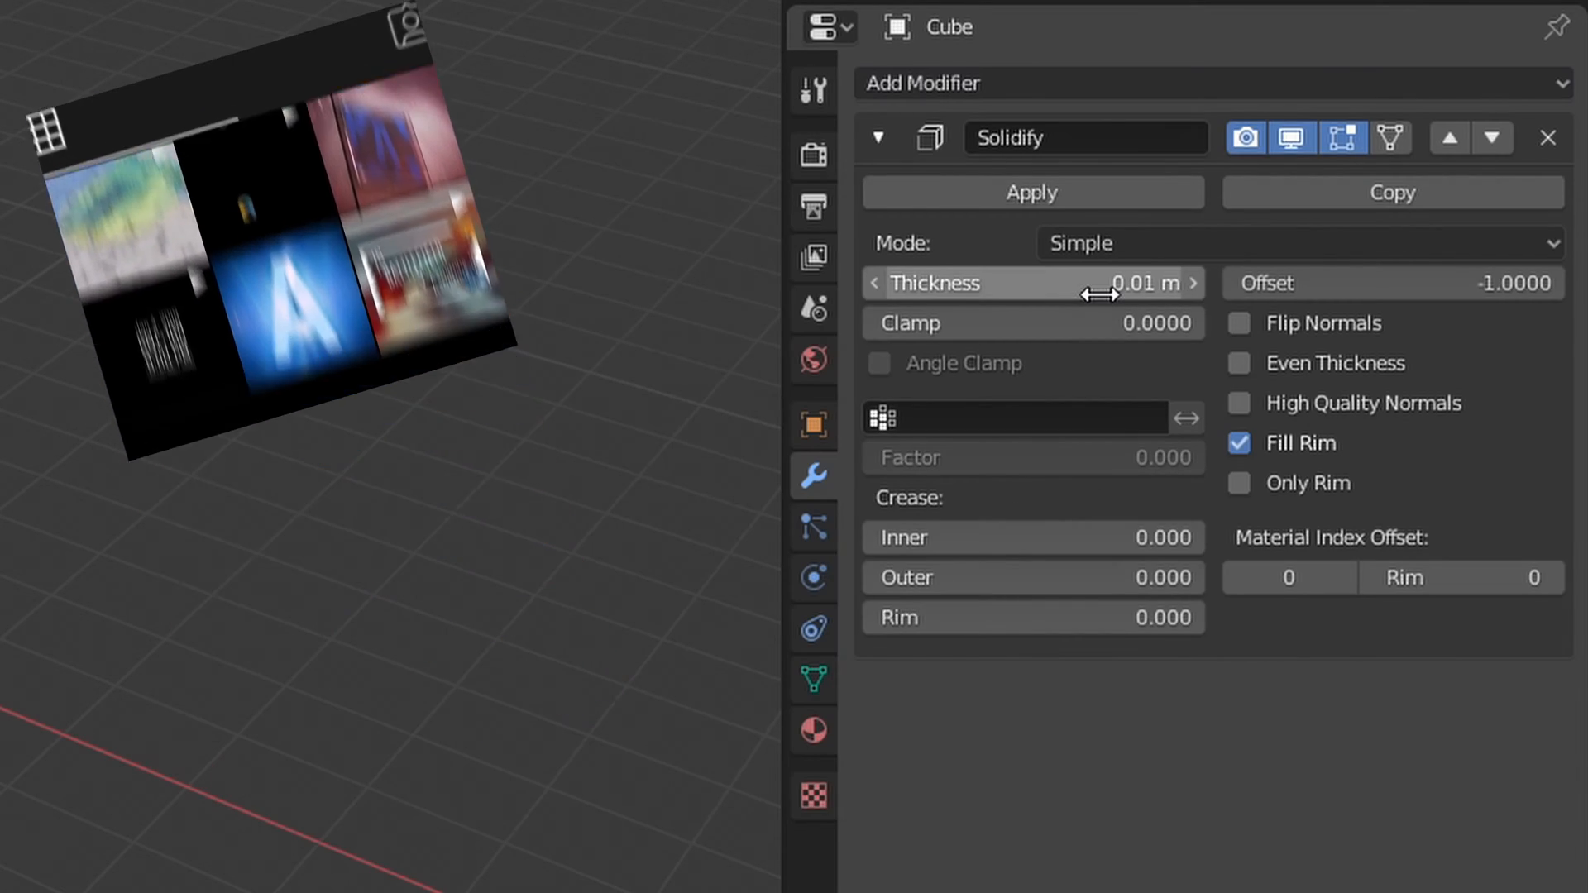
drag(1094, 283, 607, 325)
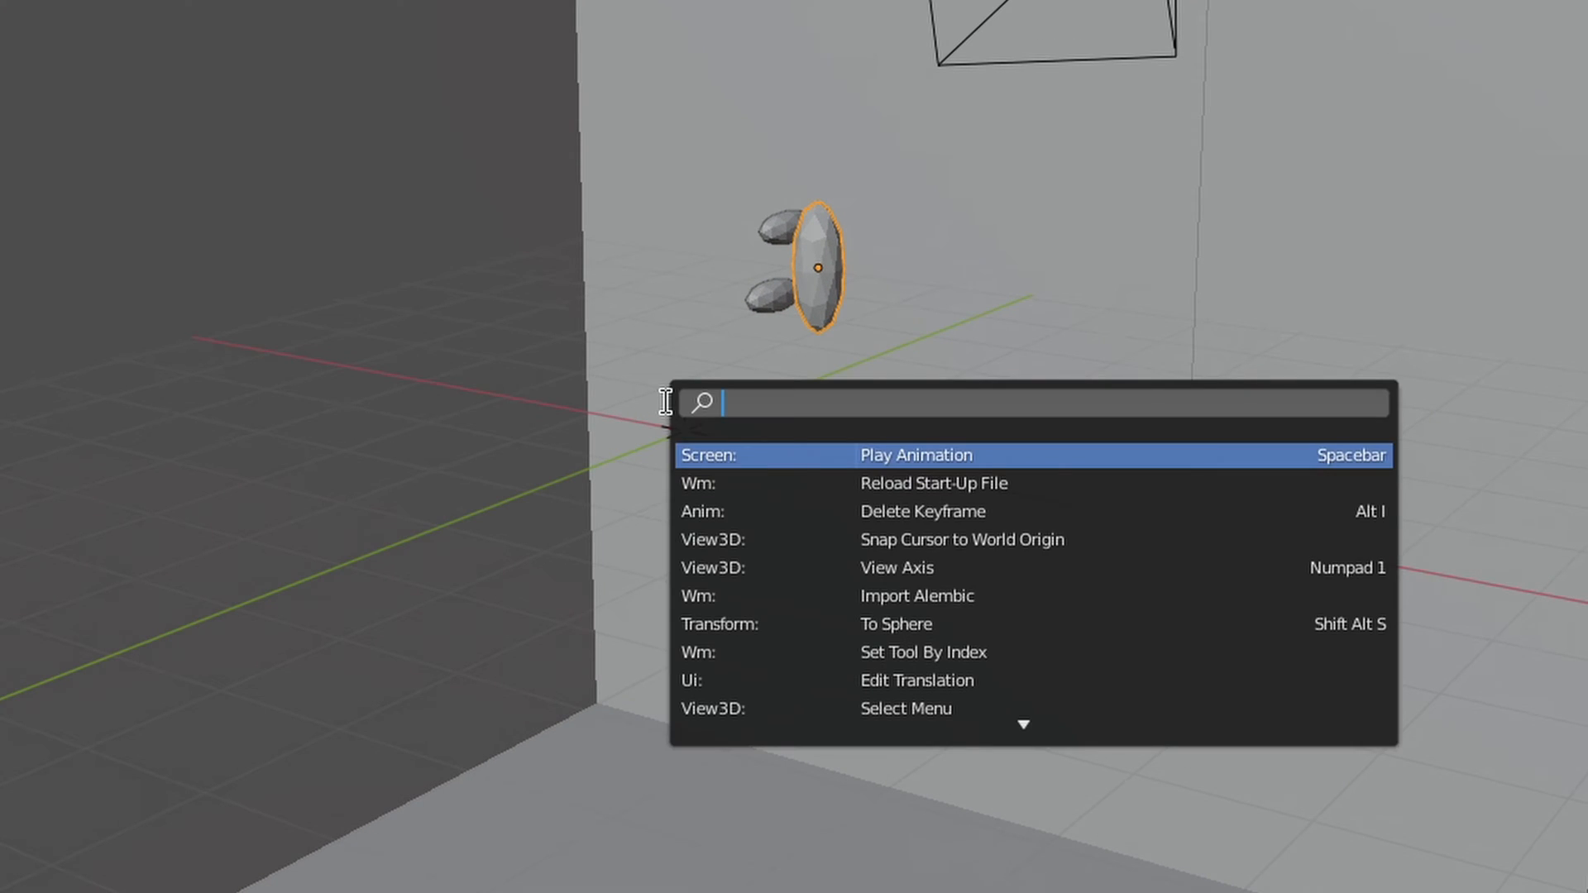
Step: Search 'quick' and apply Object > Quick Liquid to the selected icospheres, creating a liquid domain
text(quick)
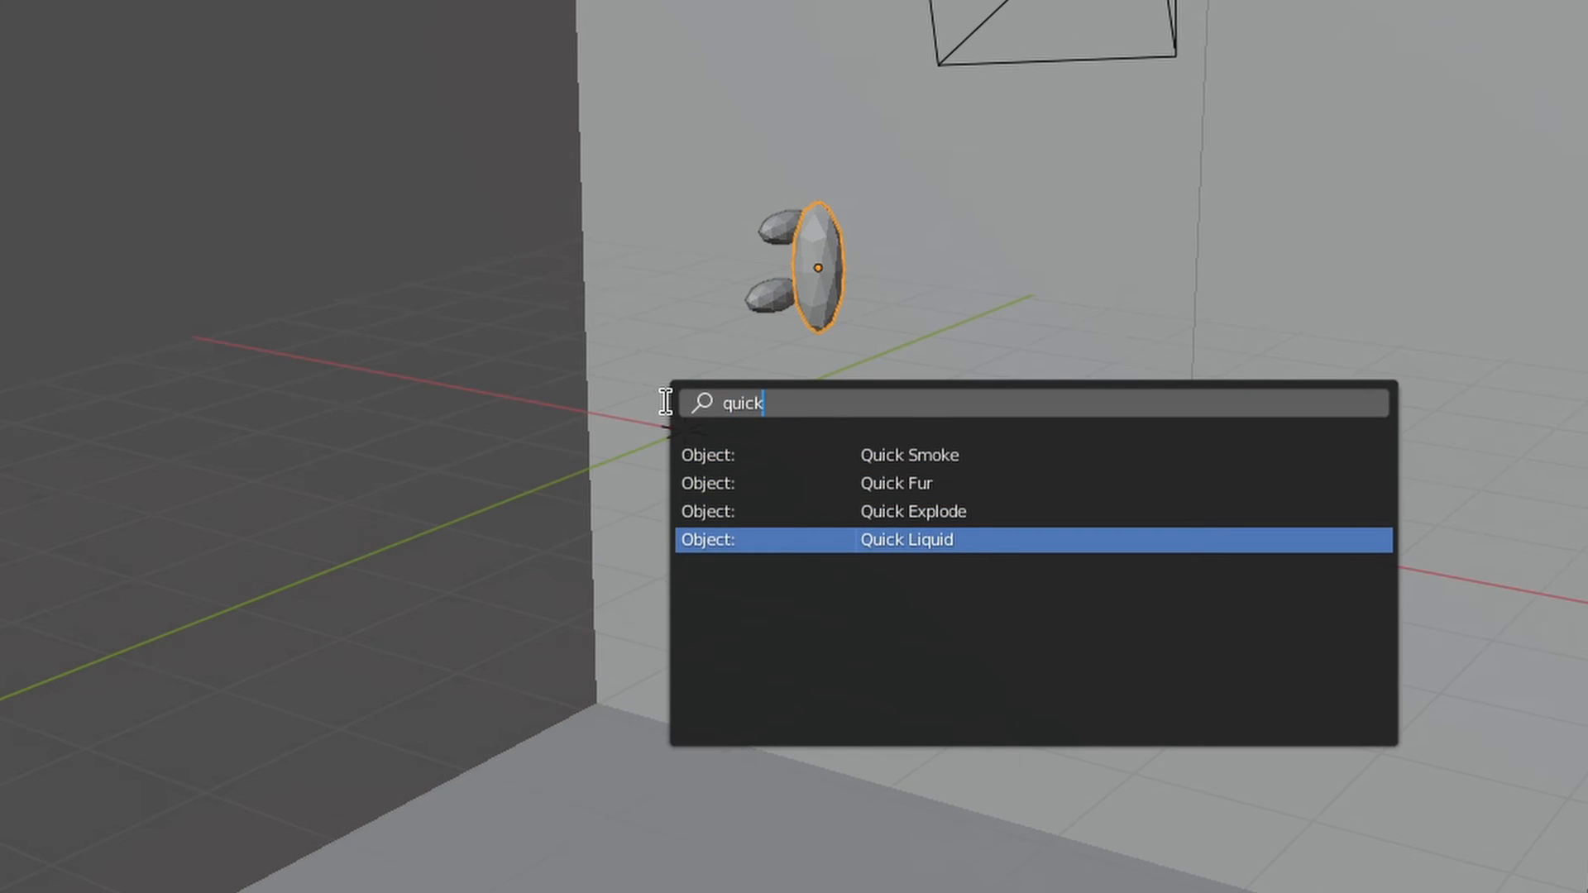
click(905, 539)
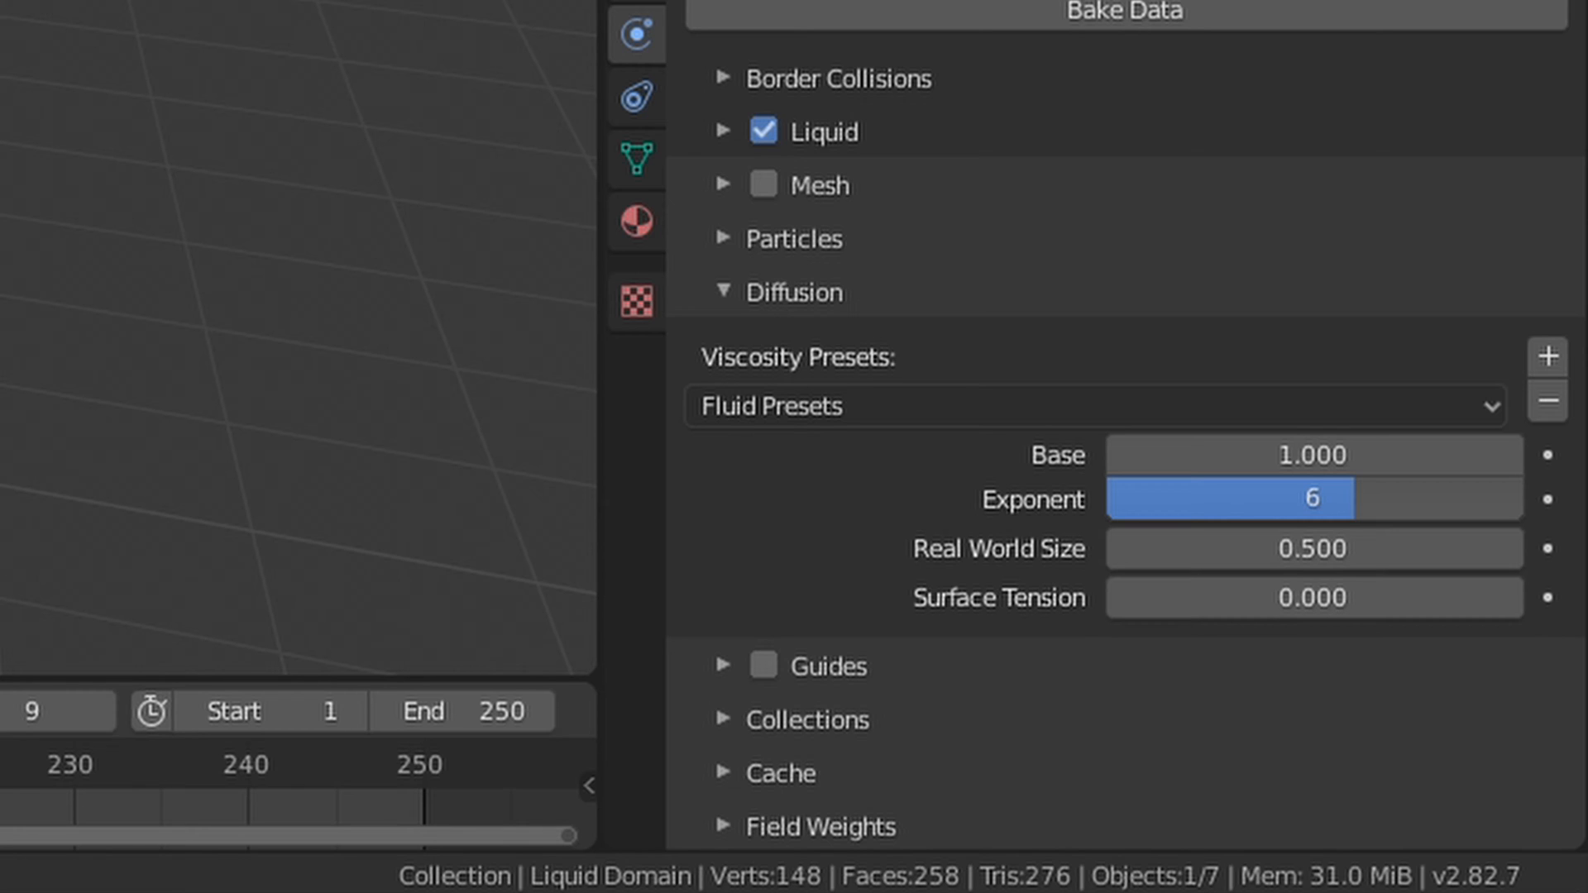
mouse_move(1307, 453)
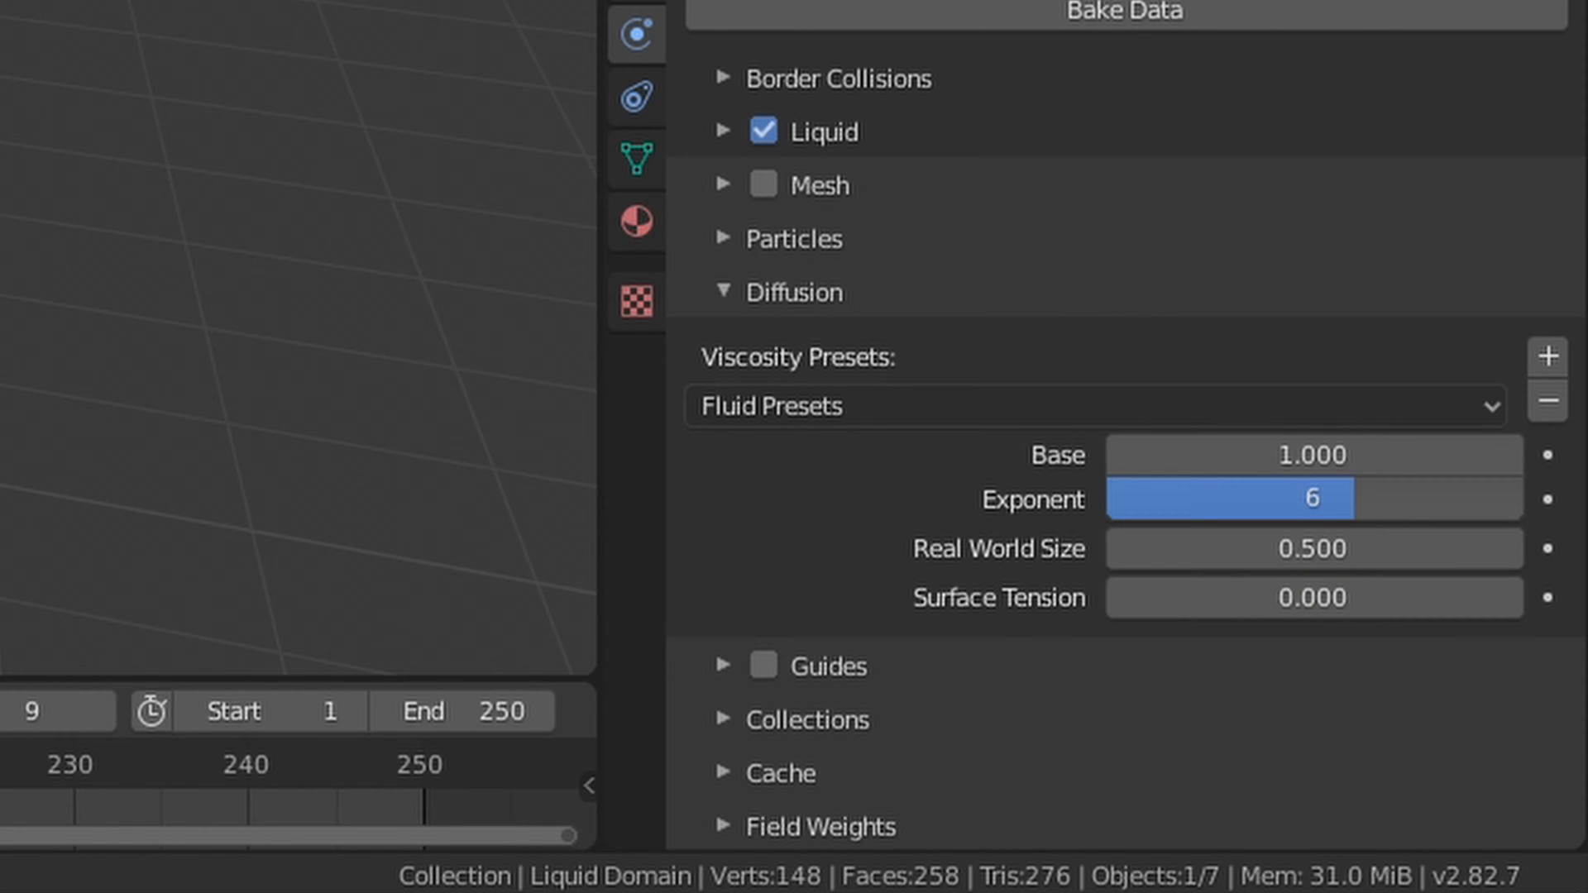
Step: Set the domain's Diffusion to the Blood preset: viscosity base 2, exponent 3, surface tension 2
double_click(1312, 455)
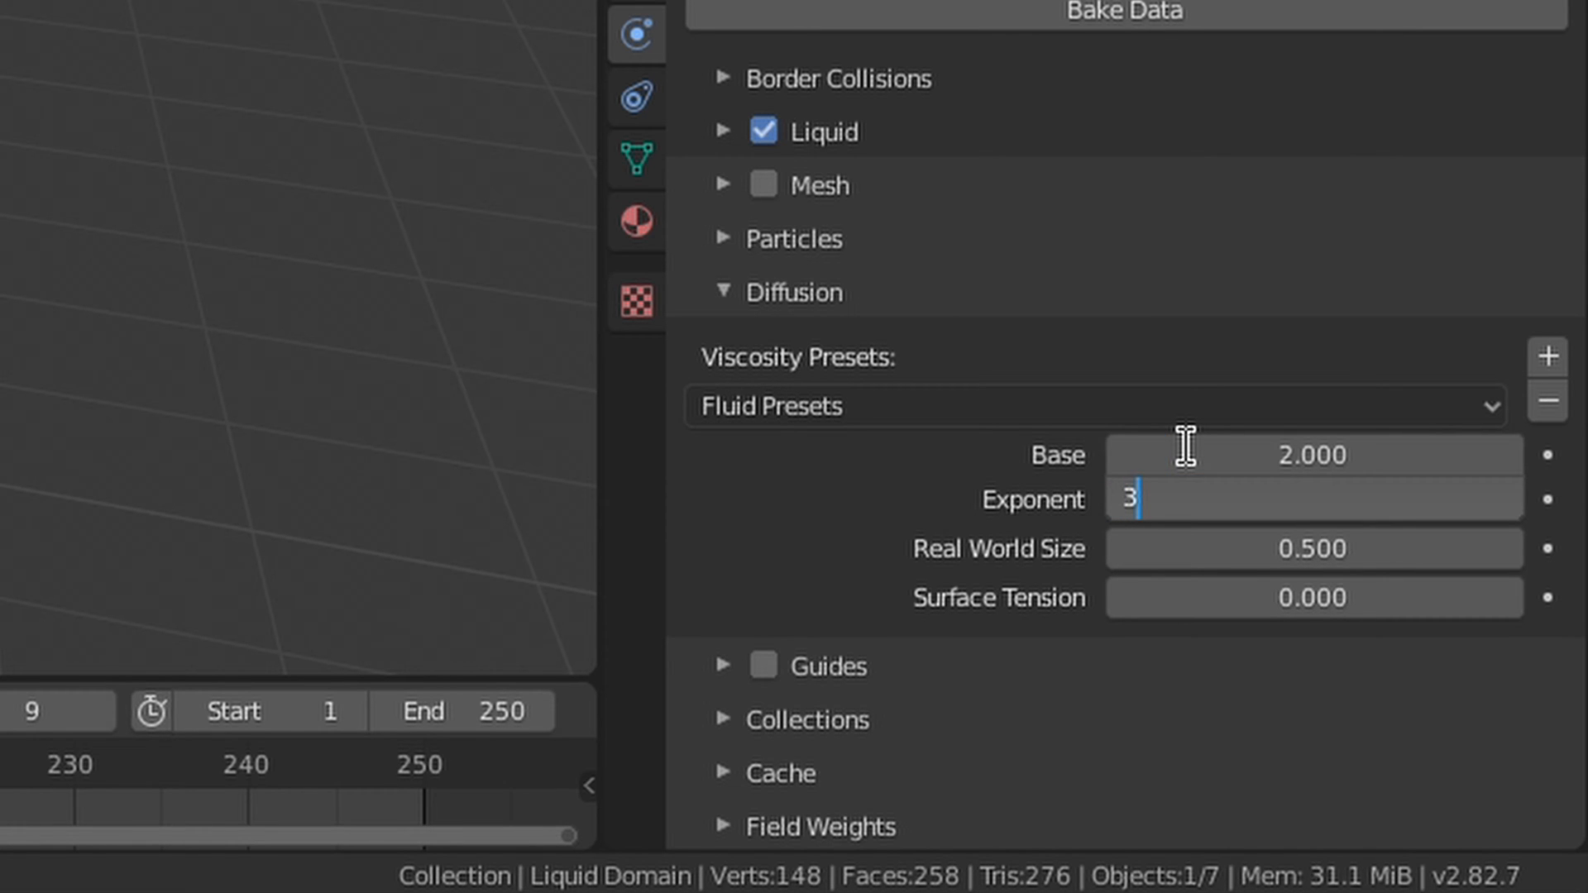
key(Tab)
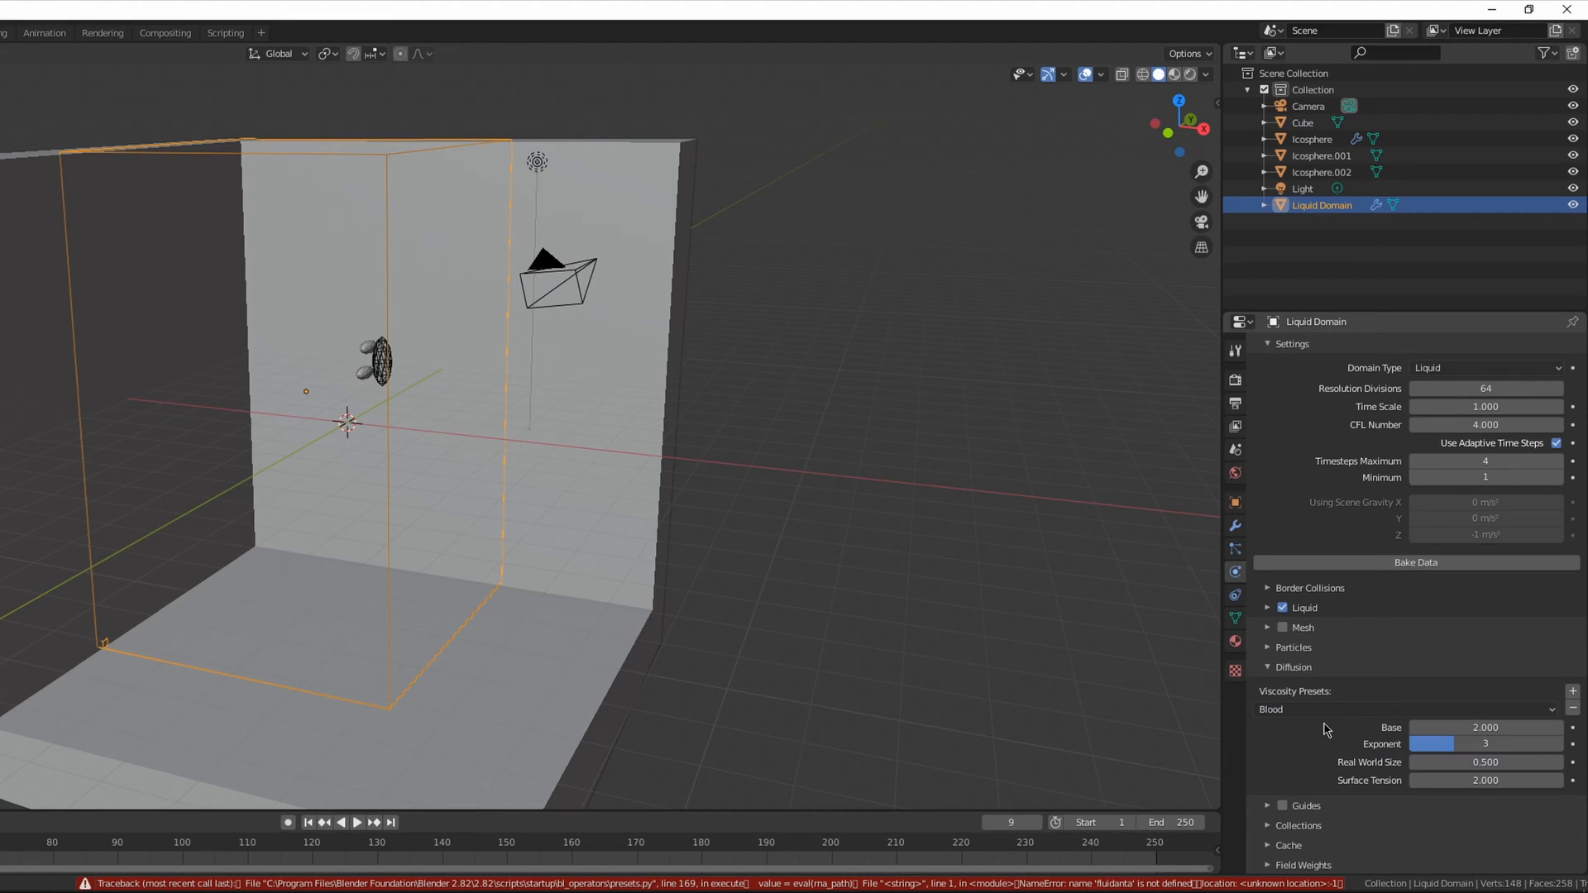
mouse_move(1305, 692)
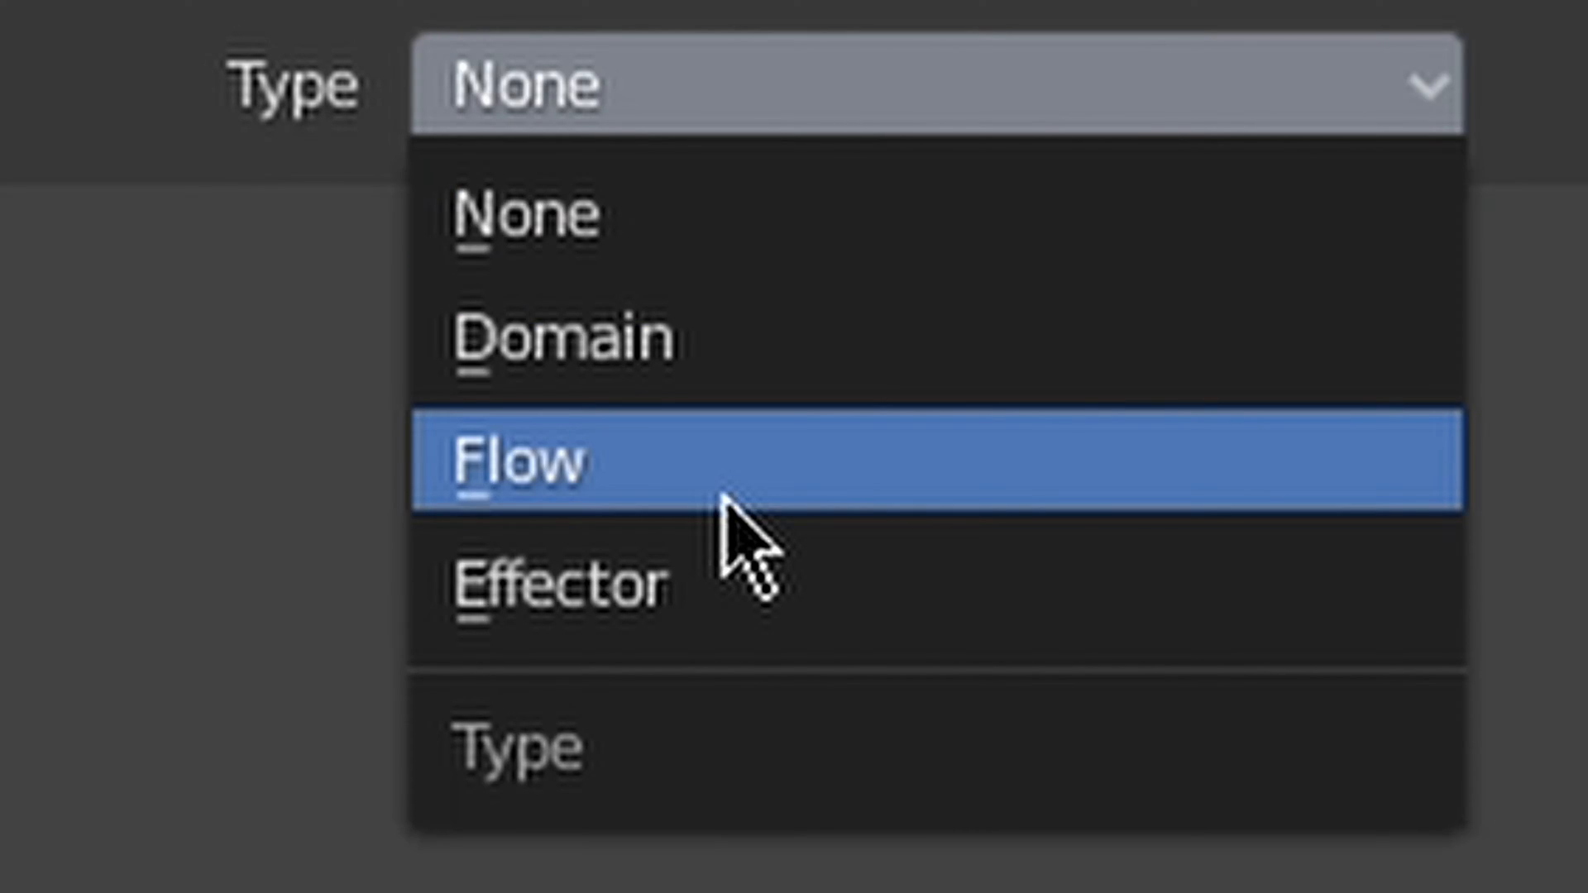
Step: Make Icosphere.002 a Fluid Flow object with Flow Type Liquid and Flow Behavior Geometry
click(526, 461)
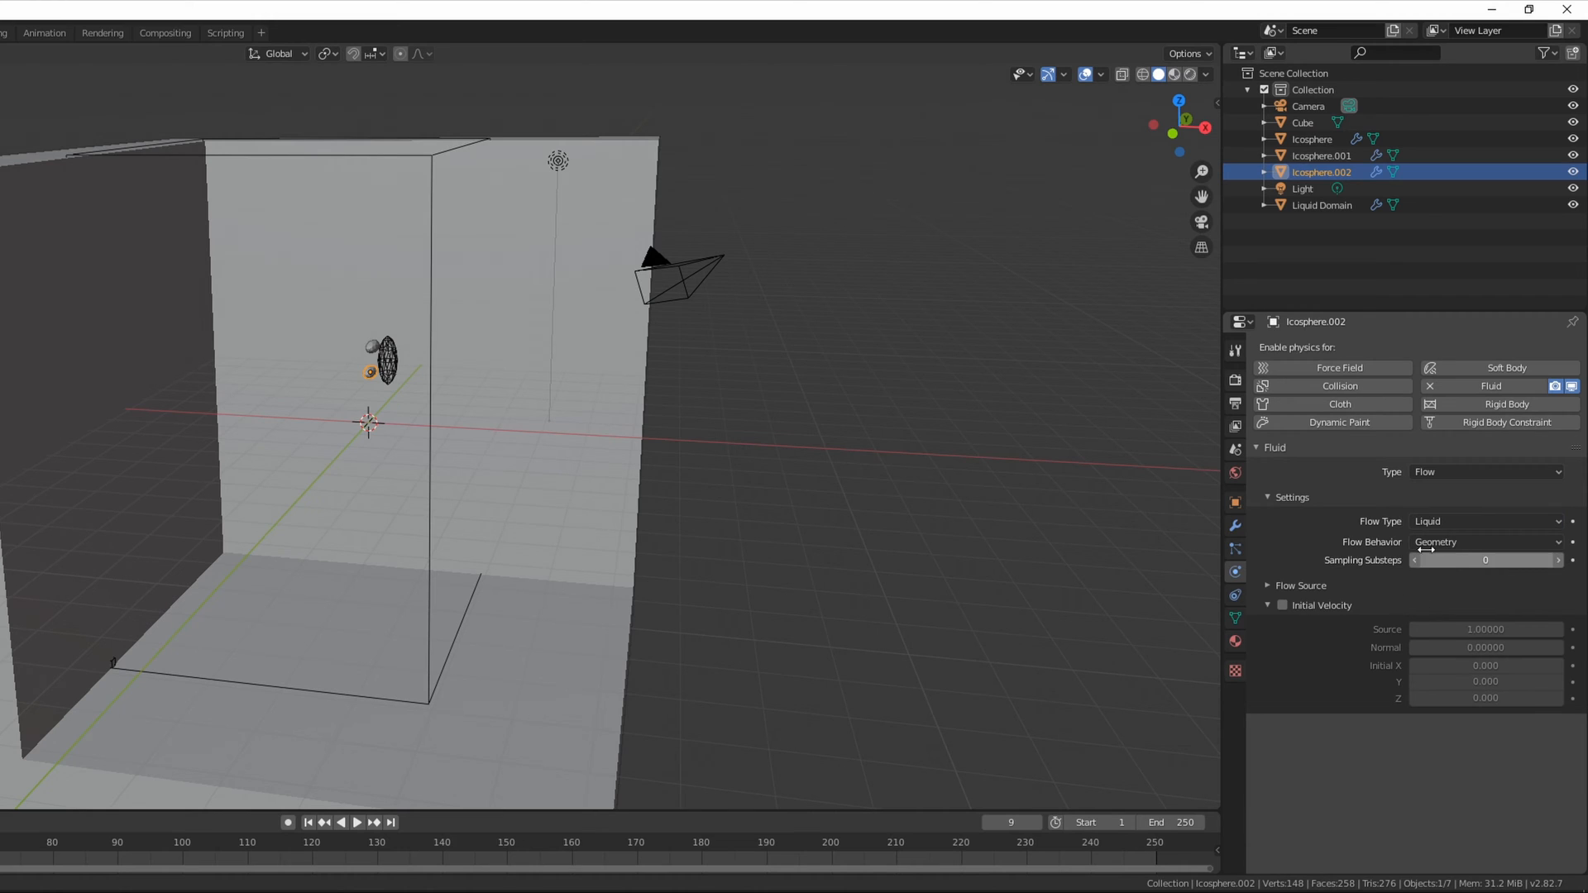
click(1310, 139)
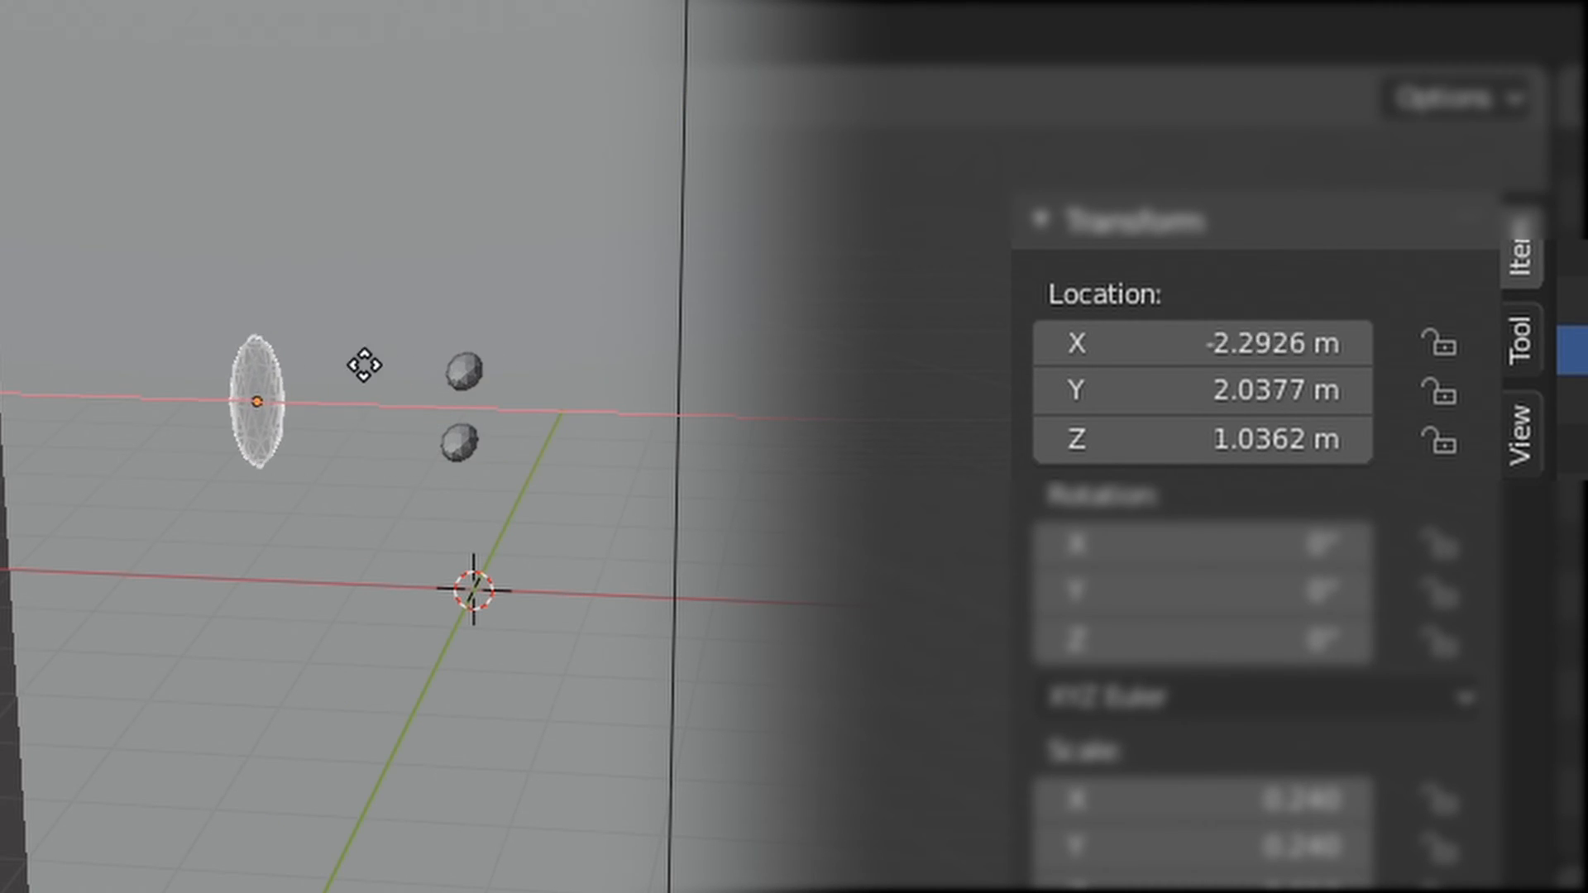
Step: Move an icosphere emitter into place near the wall, around location -2.29, 2.04, 1.04 m
drag(359, 367, 573, 382)
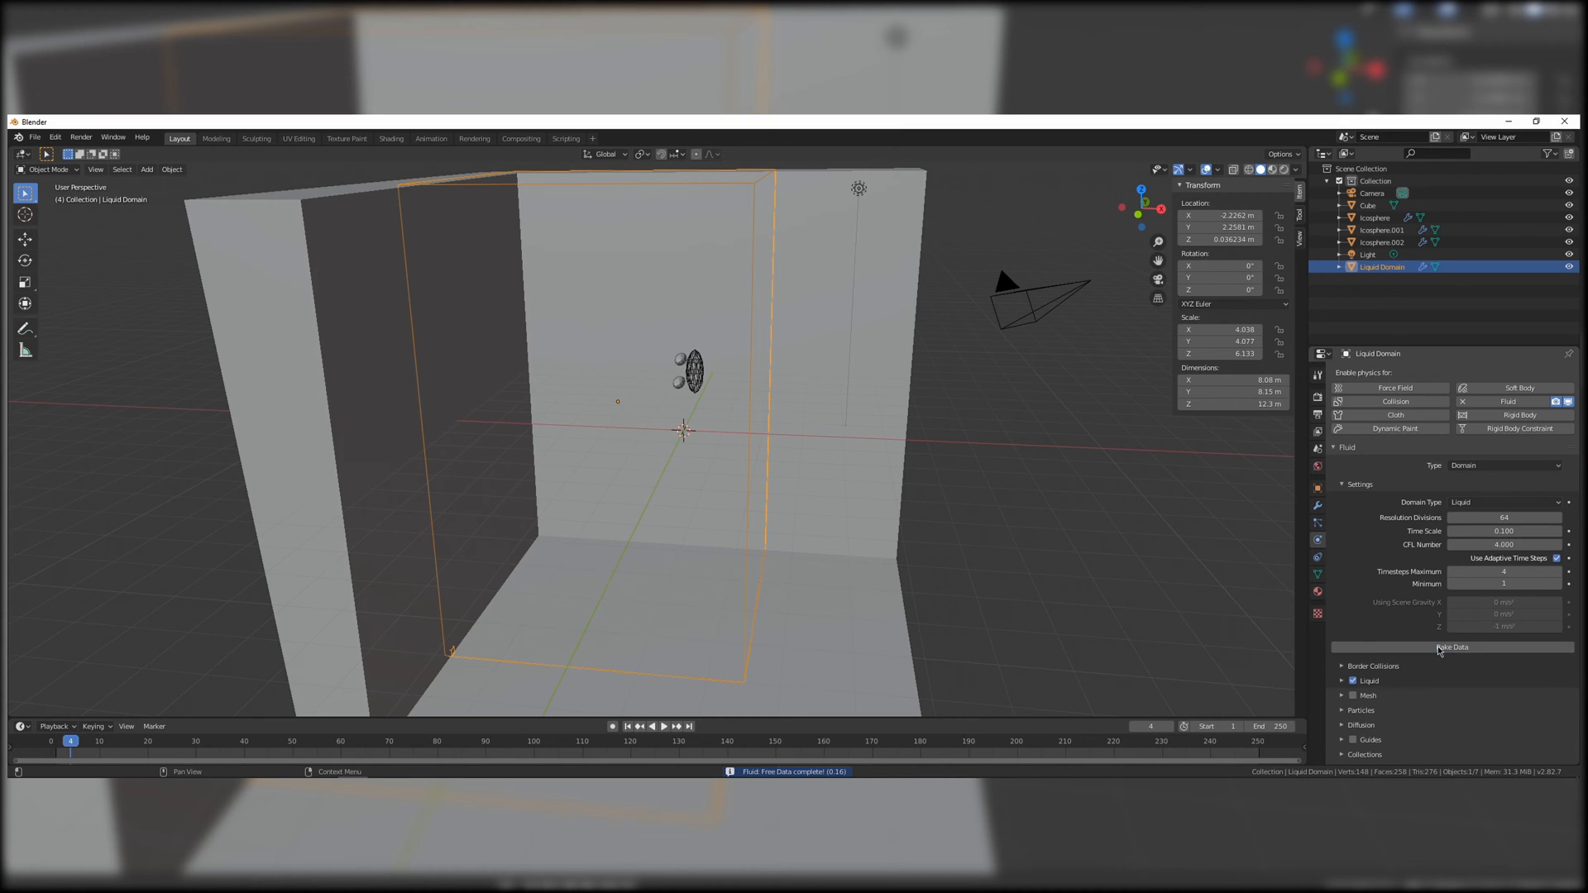
Step: Bake the liquid data, raise Resolution Divisions to 256, and bake again
click(1451, 647)
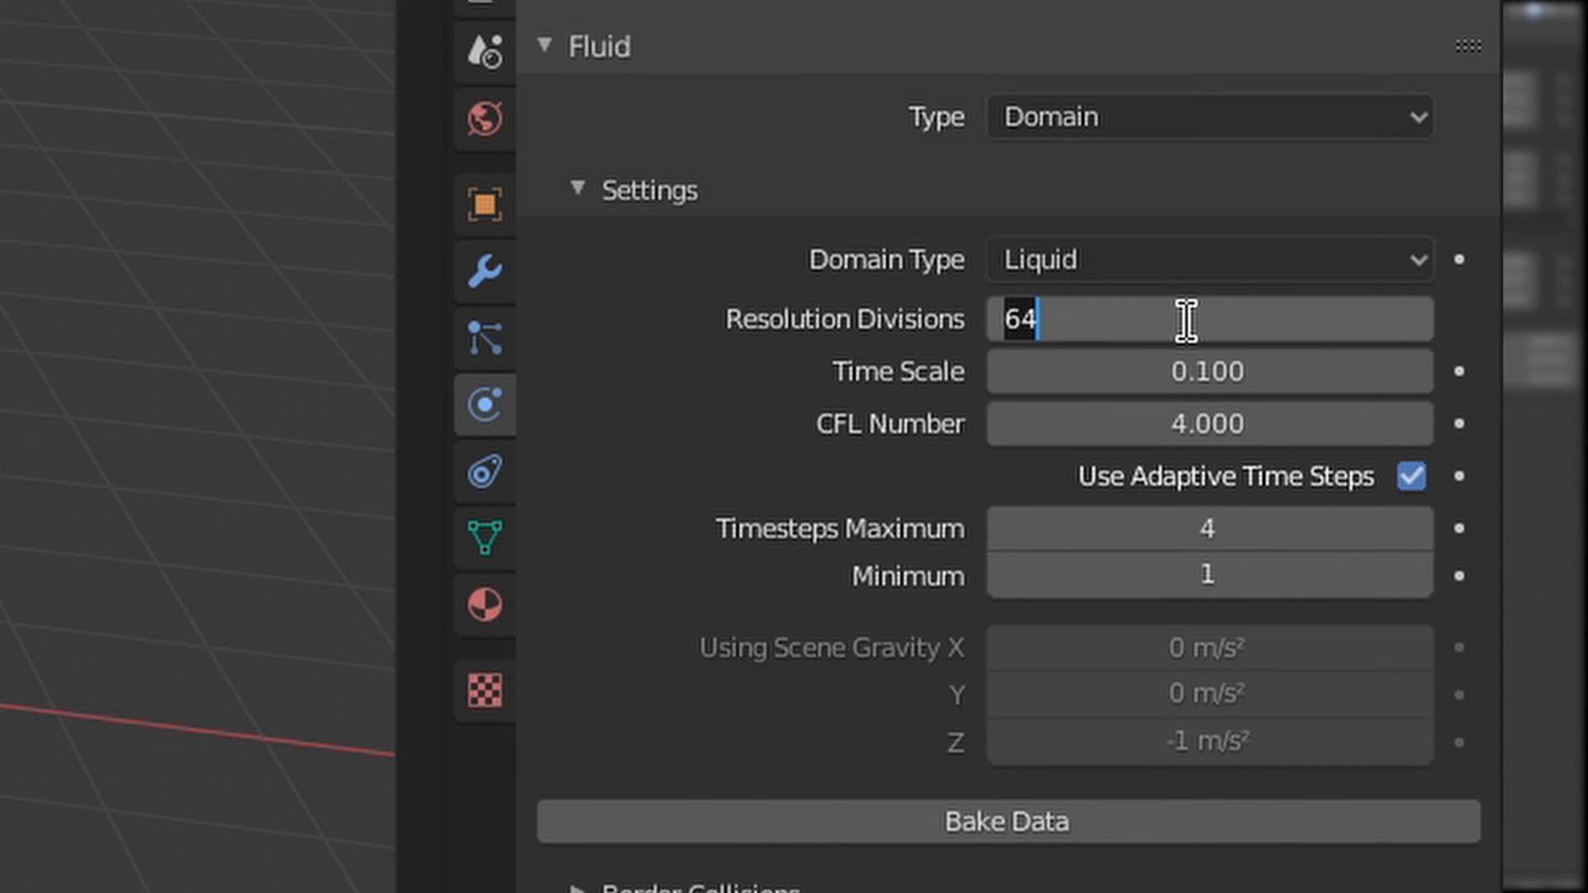
text(256)
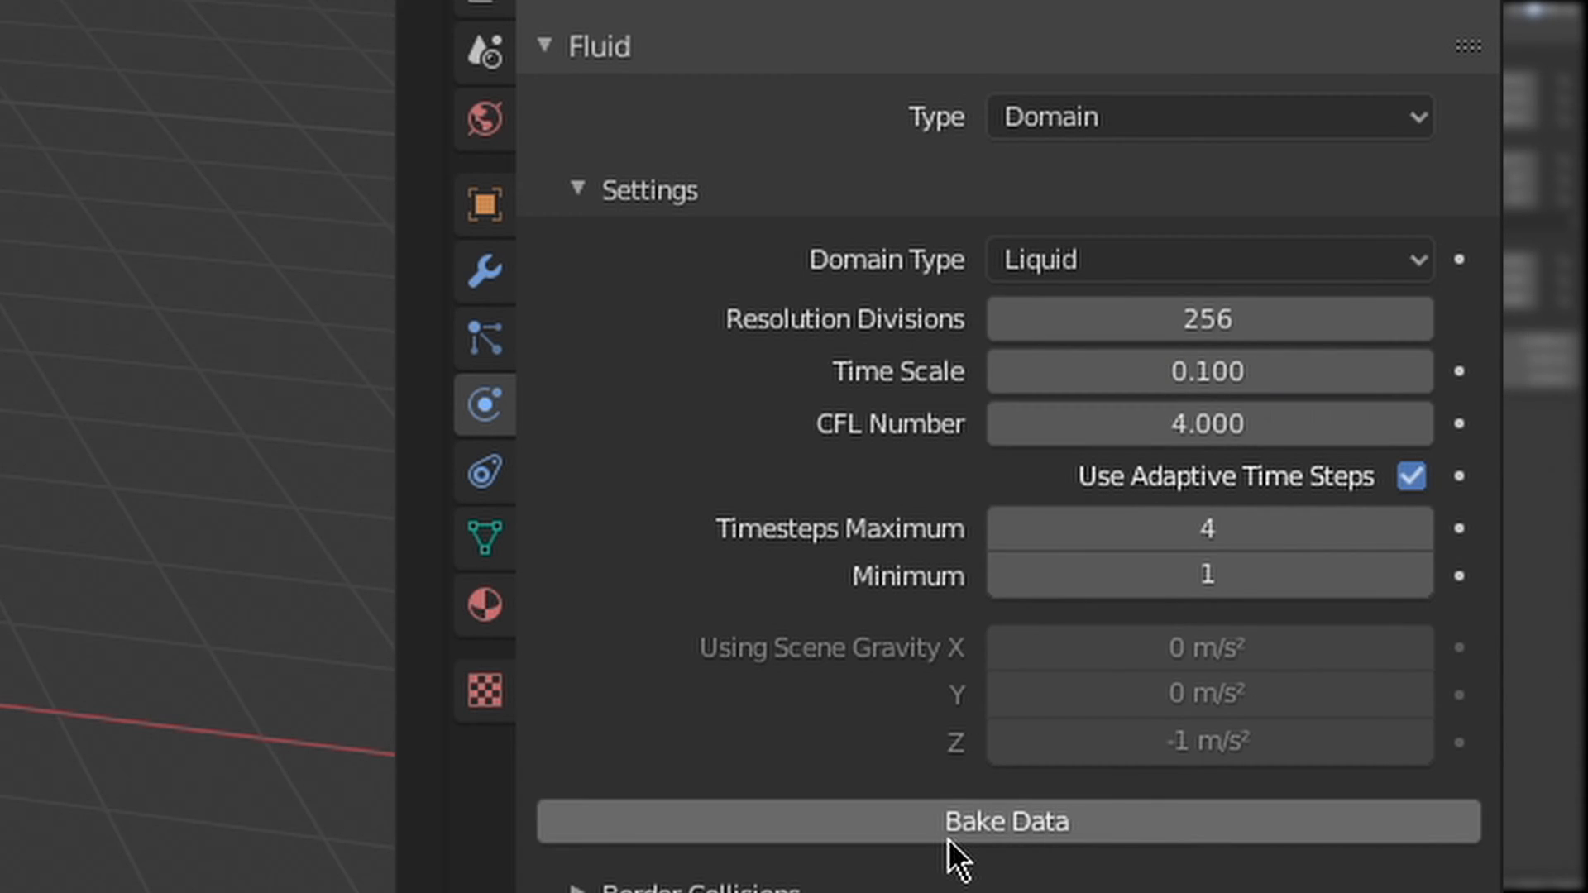
click(1006, 822)
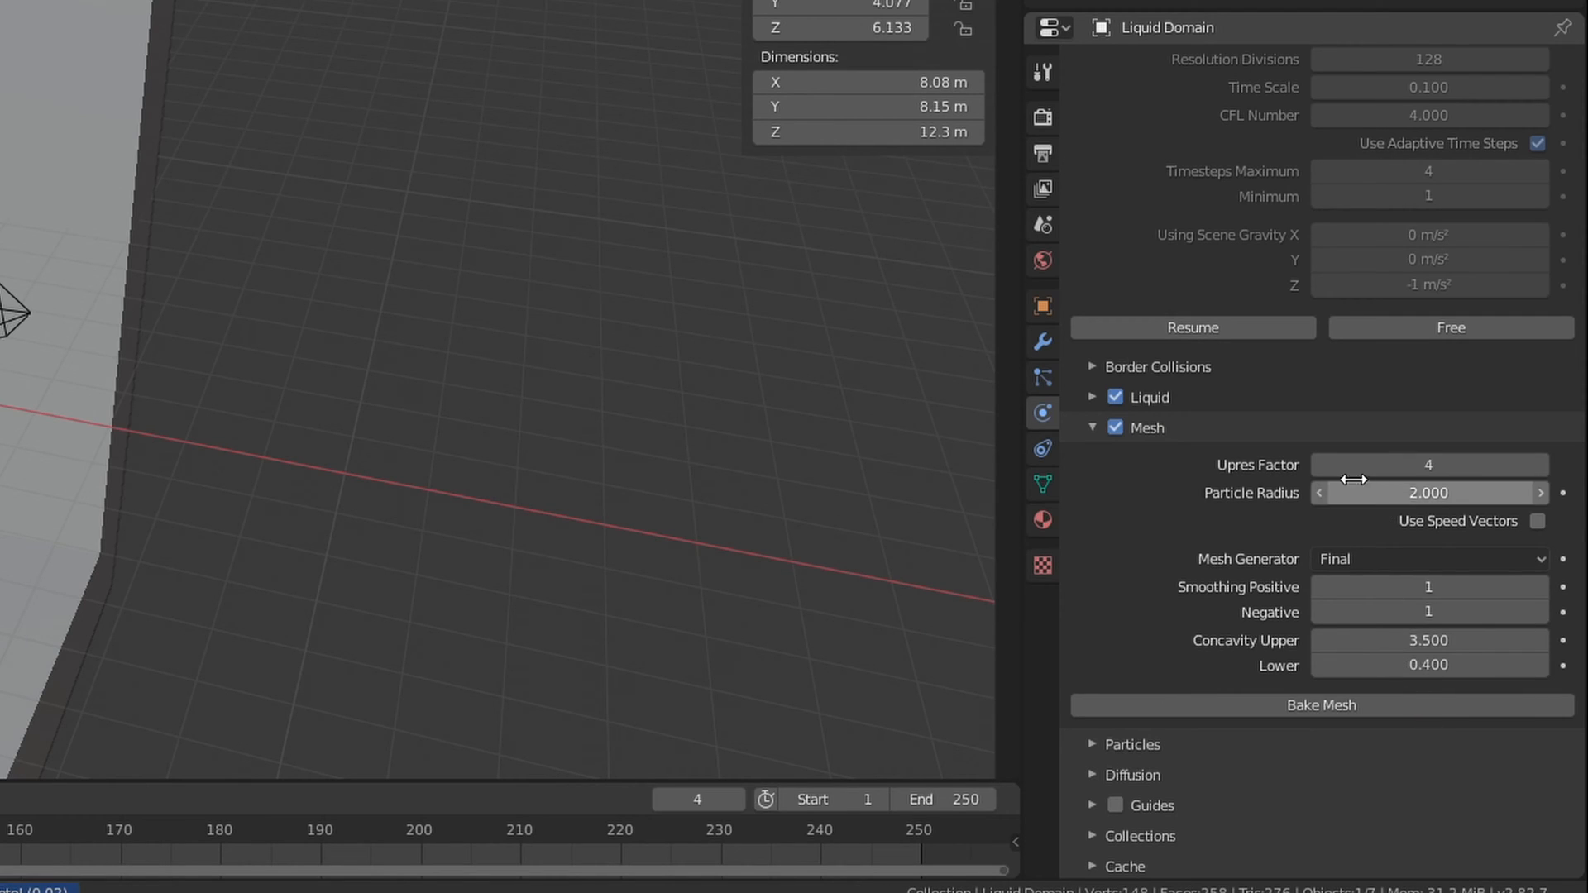
Step: Enable domain Mesh generation with Upres Factor 4 and Particle Radius 2.000
click(1320, 705)
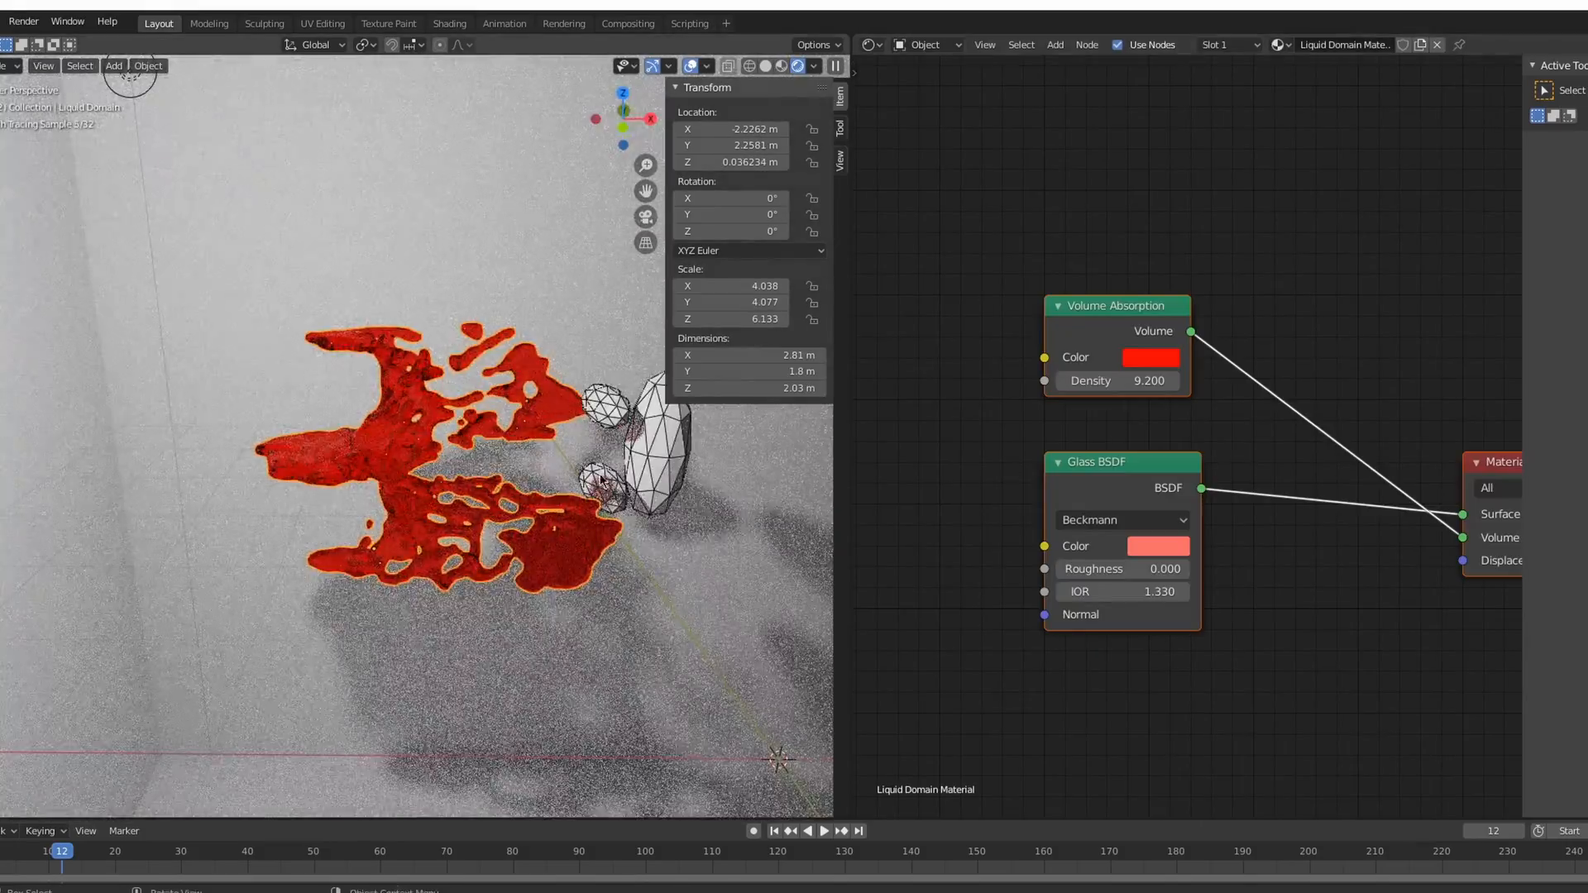
Step: Lower the Glass BSDF colour's V to about 0.73 for a deep blood-red liquid
click(1150, 358)
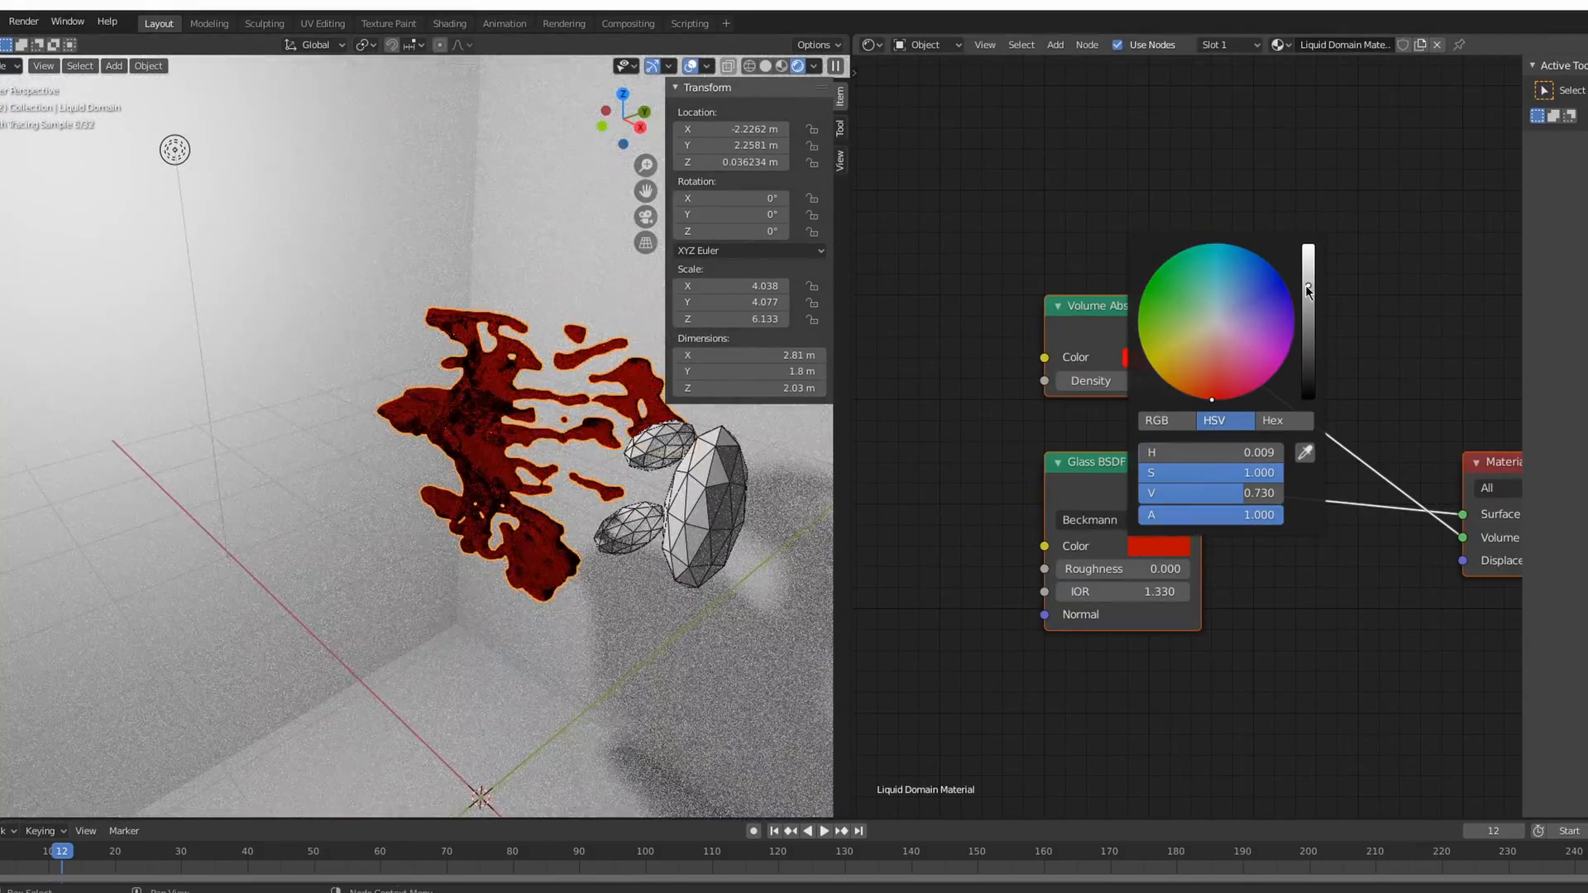